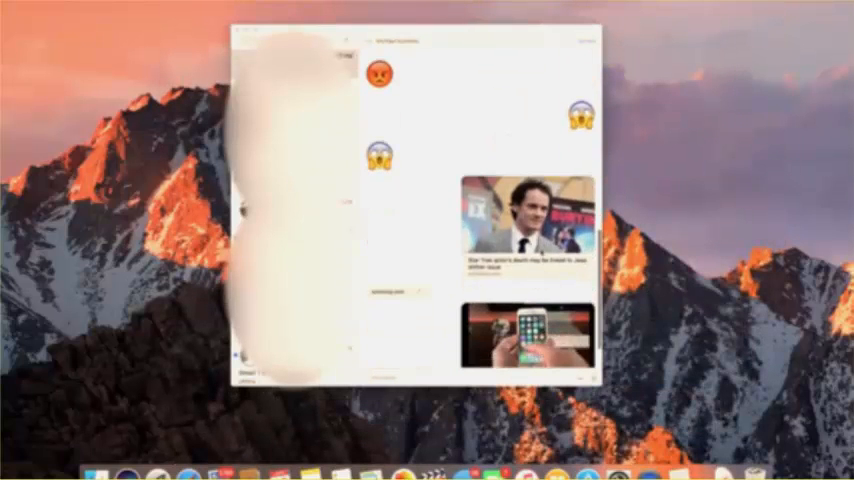
- Bring up the Pages template chooser to browse Blank and Report templates
scroll(down, 3)
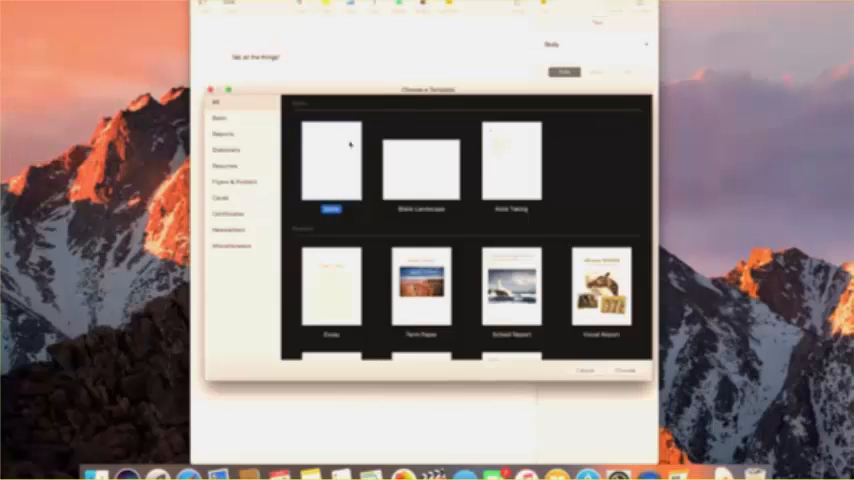
click(624, 370)
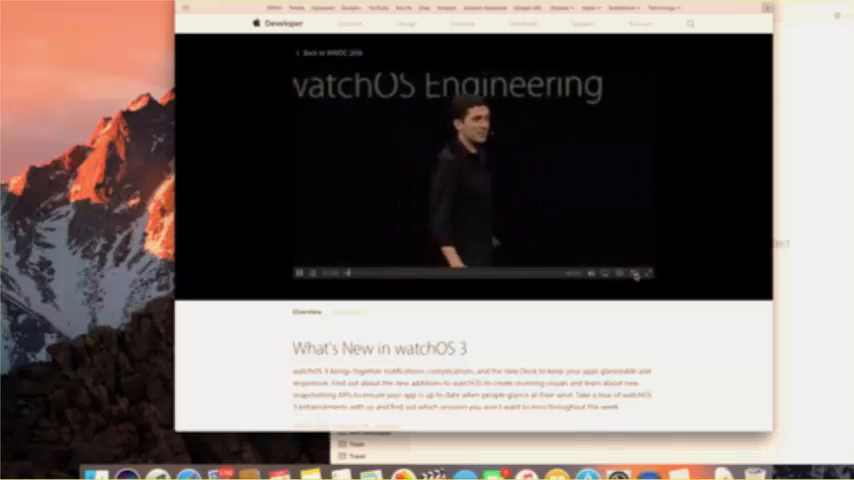
- Start playing the WWDC watchOS 3 session video on Apple's developer page
click(636, 272)
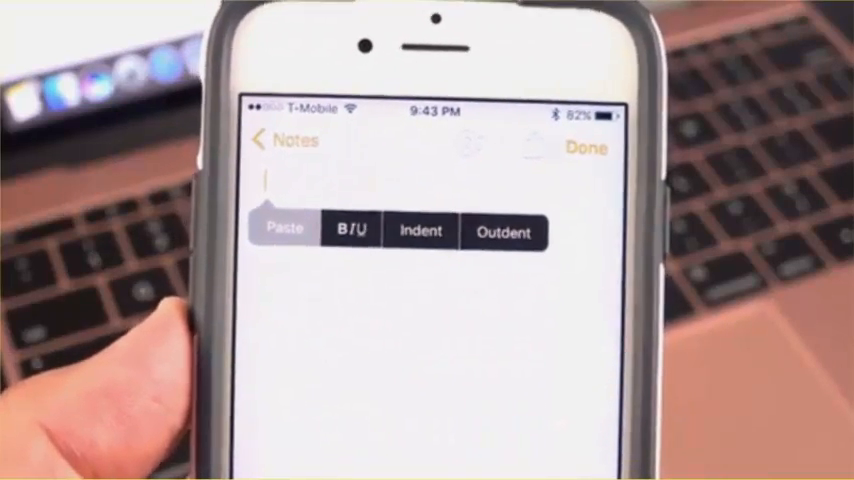
- Create a blank note on the iPhone and show its edit menu
click(284, 232)
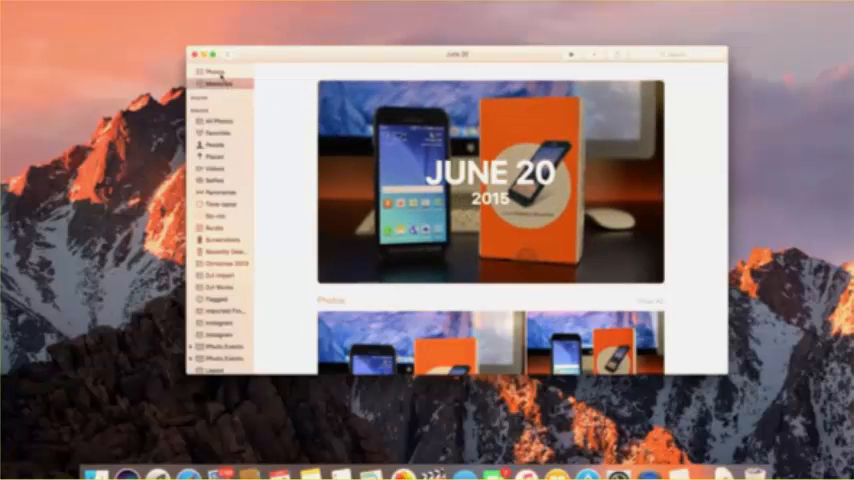
- Show the People album, then search the library and scroll through the matching pet photos
click(216, 144)
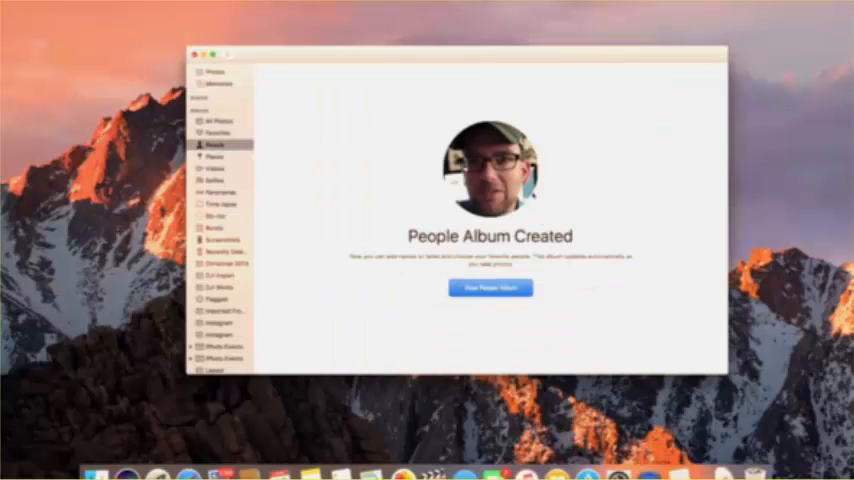
click(488, 288)
text(Dog)
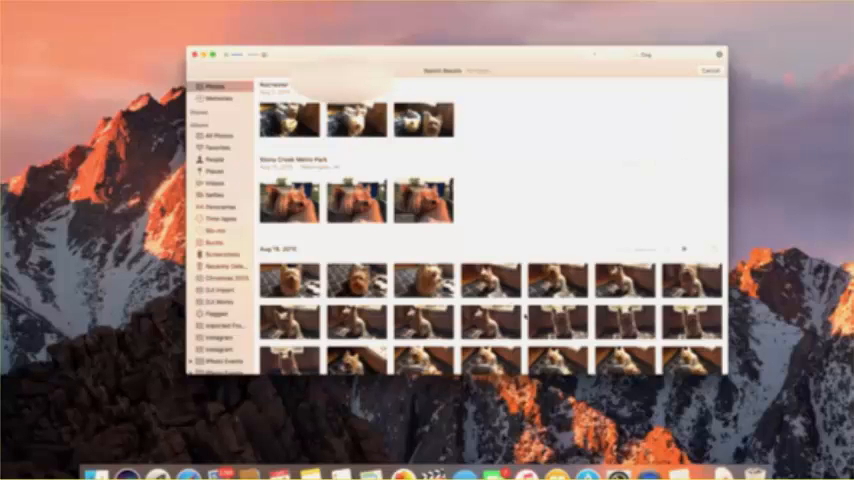
scroll(down, 3)
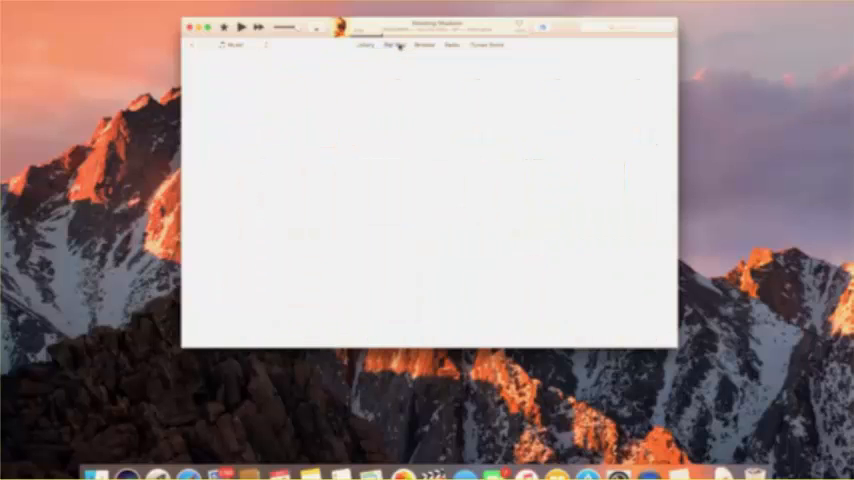
- Look through For You and the Browse charts, then tune in to Beats 1 on Radio
click(392, 44)
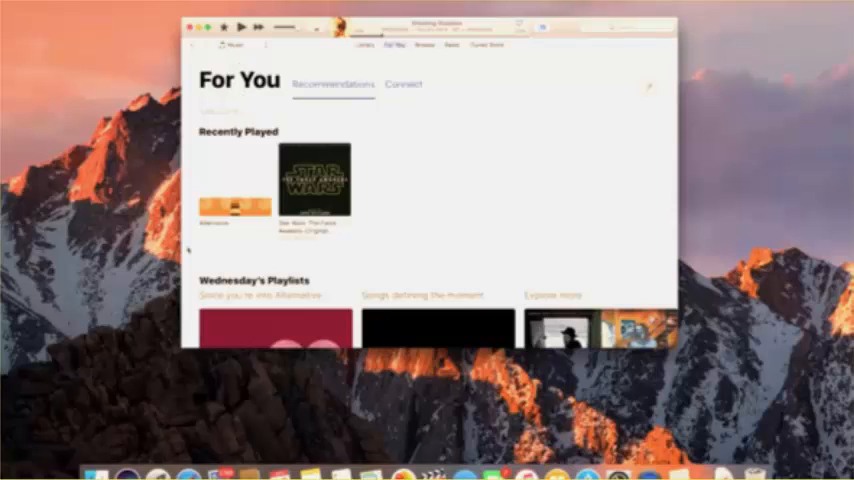
mouse_move(378, 172)
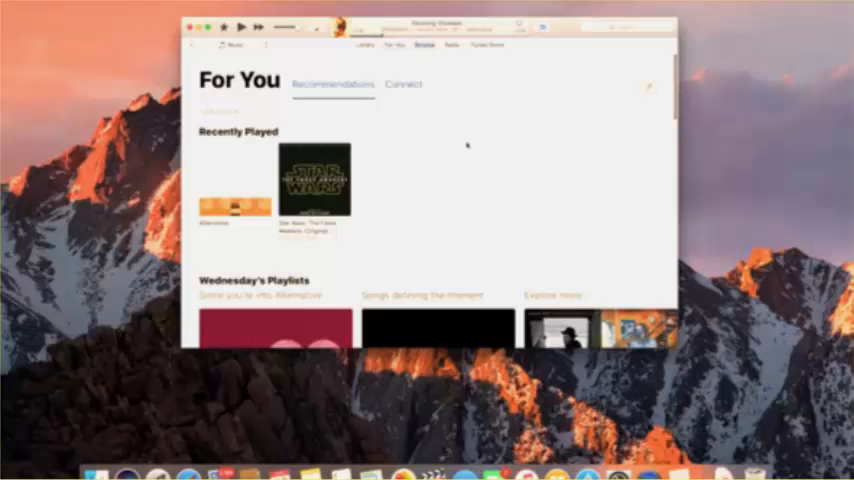
click(424, 44)
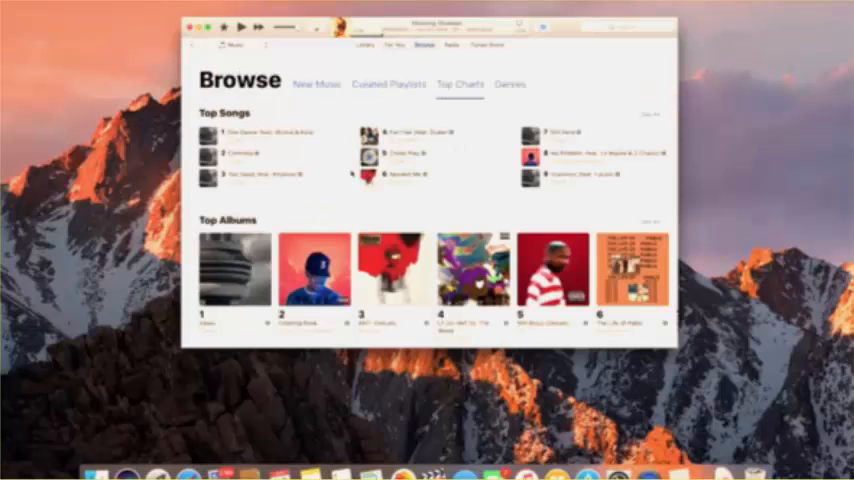
scroll(down, 3)
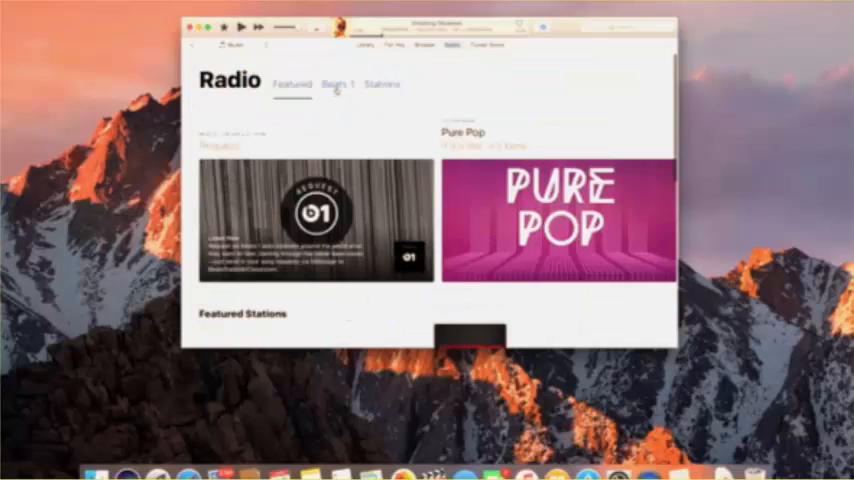
click(382, 84)
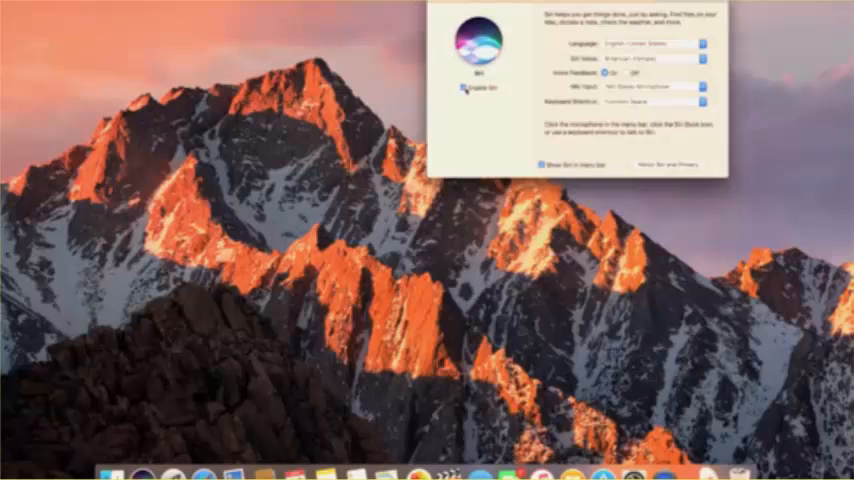
- Enable Siri on the Mac and review its available languages
click(656, 44)
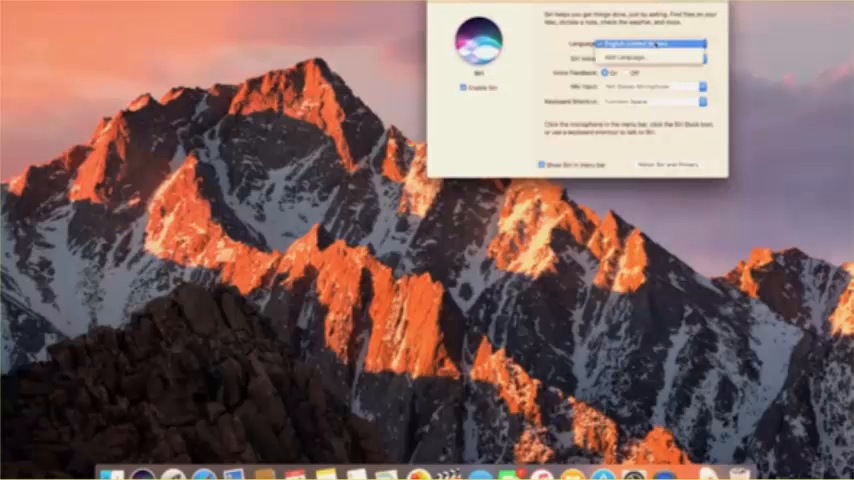
click(656, 58)
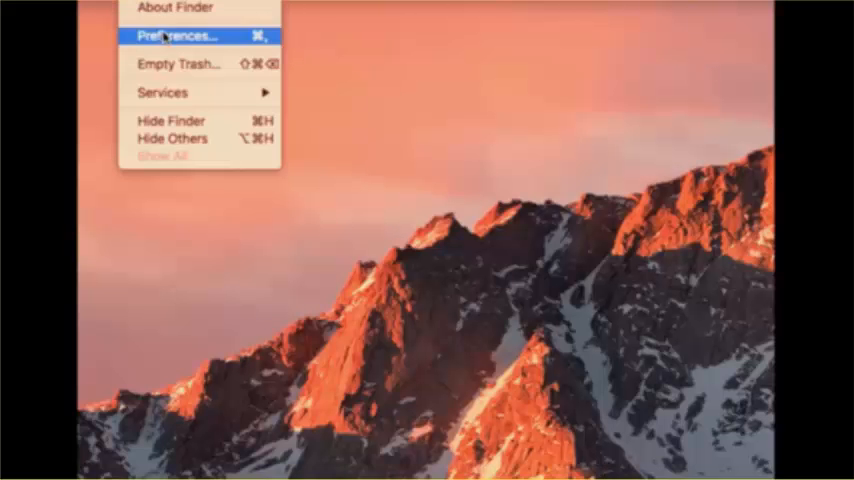
- Keep folders on top when sorting by name in Finder, then show the Accessibility settings
click(176, 36)
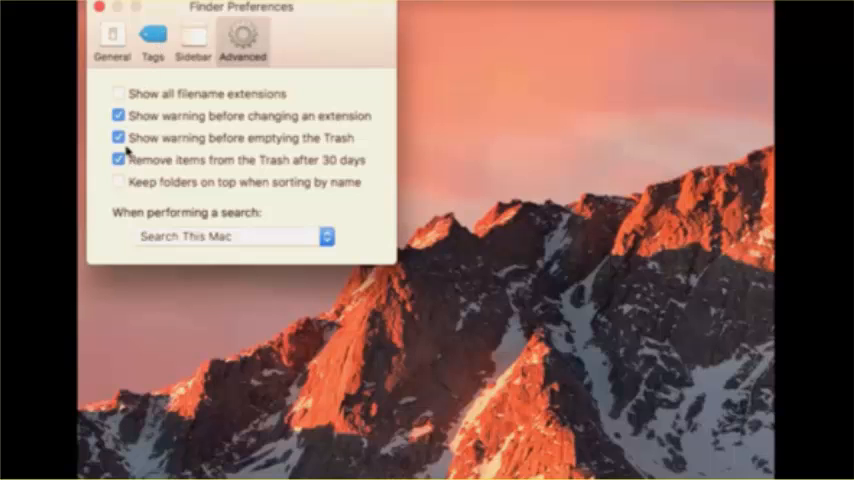
click(118, 182)
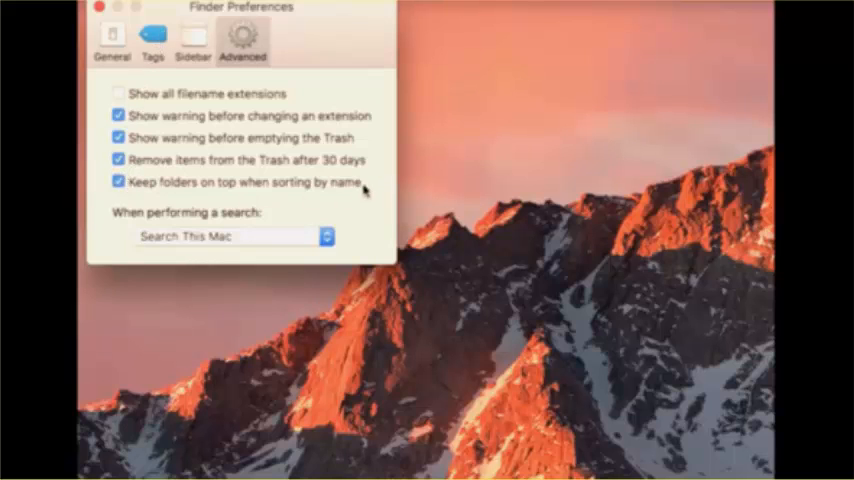
mouse_move(368, 190)
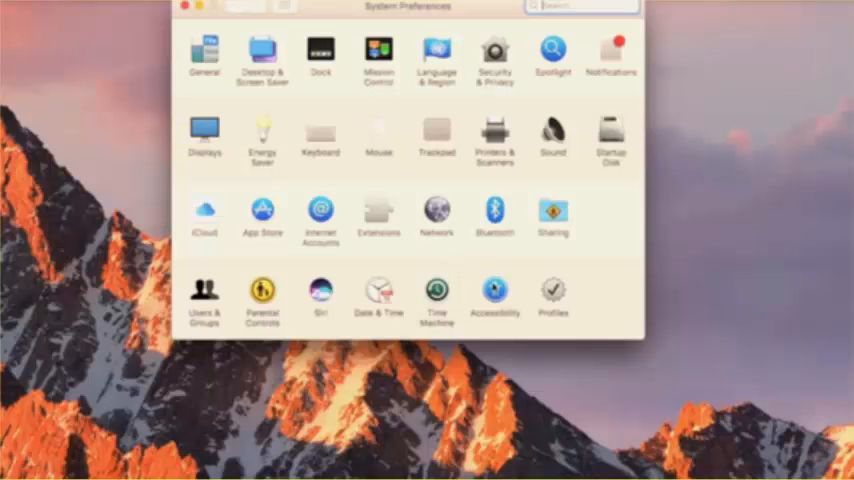
click(496, 290)
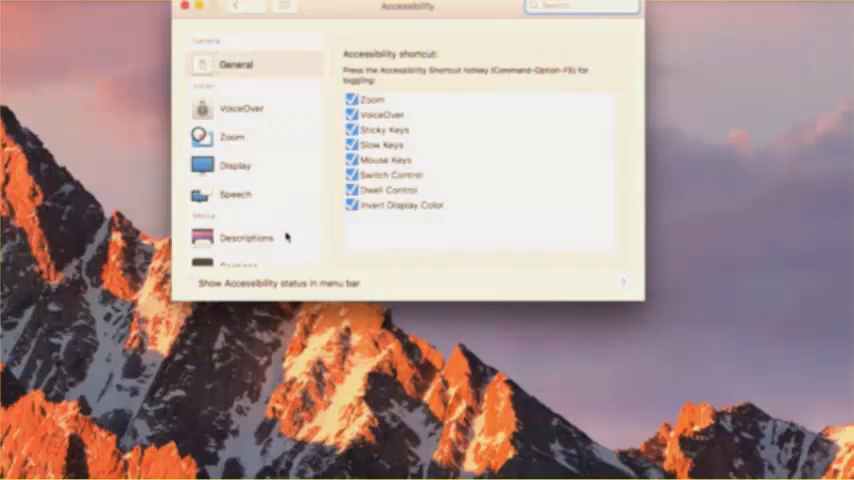